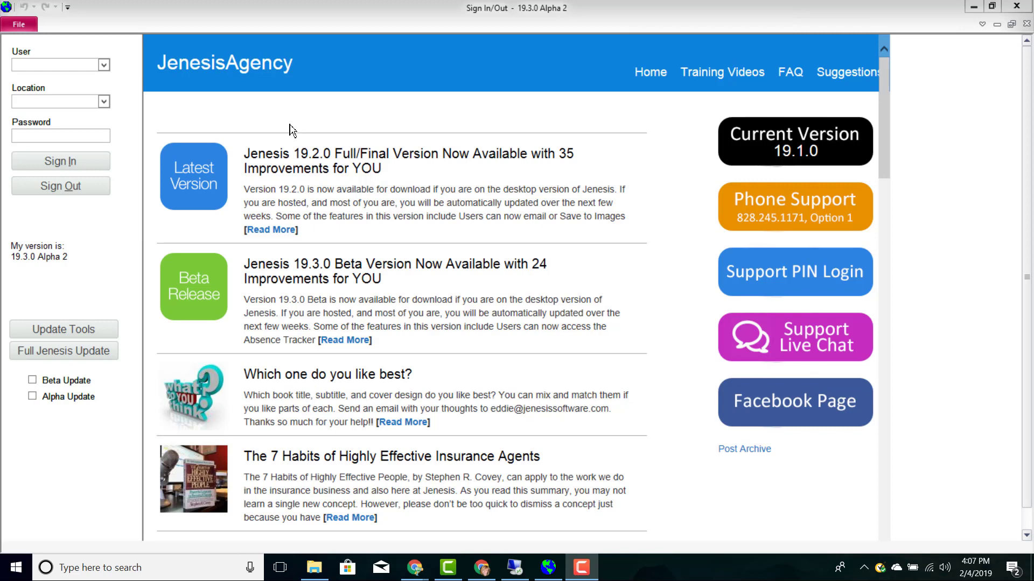
pyautogui.moveTo(156, 103)
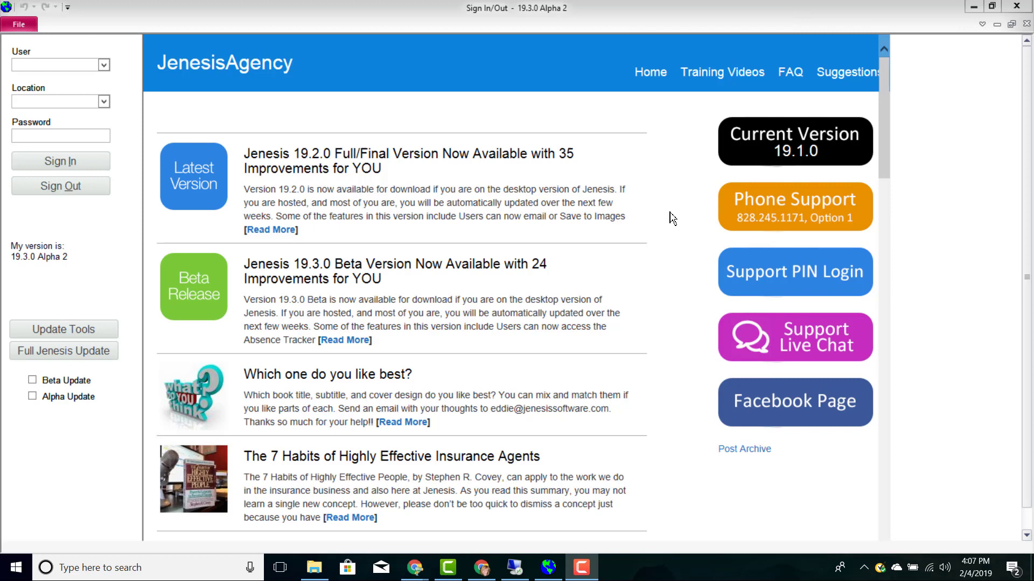
pyautogui.moveTo(661, 356)
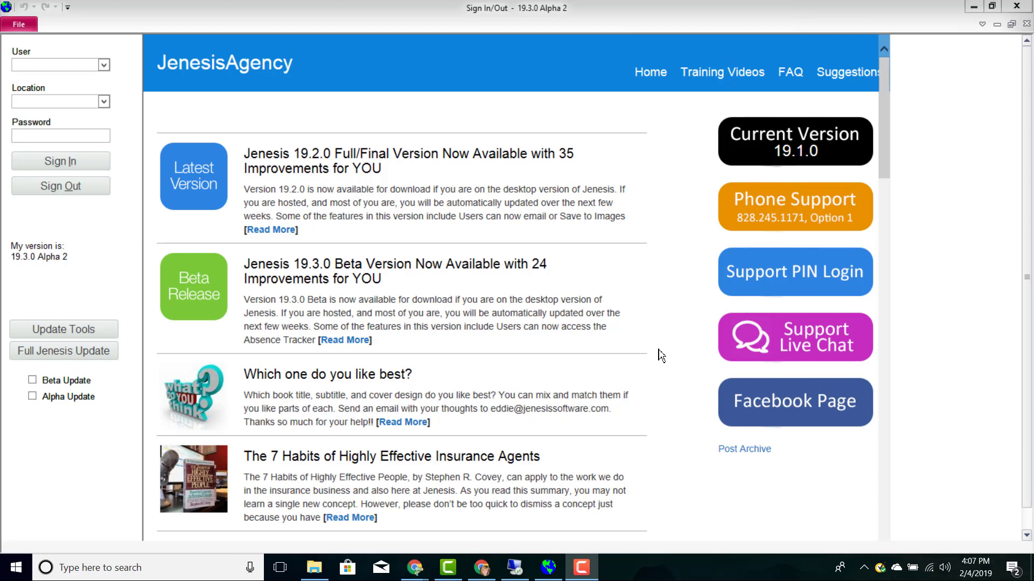
pyautogui.moveTo(656, 325)
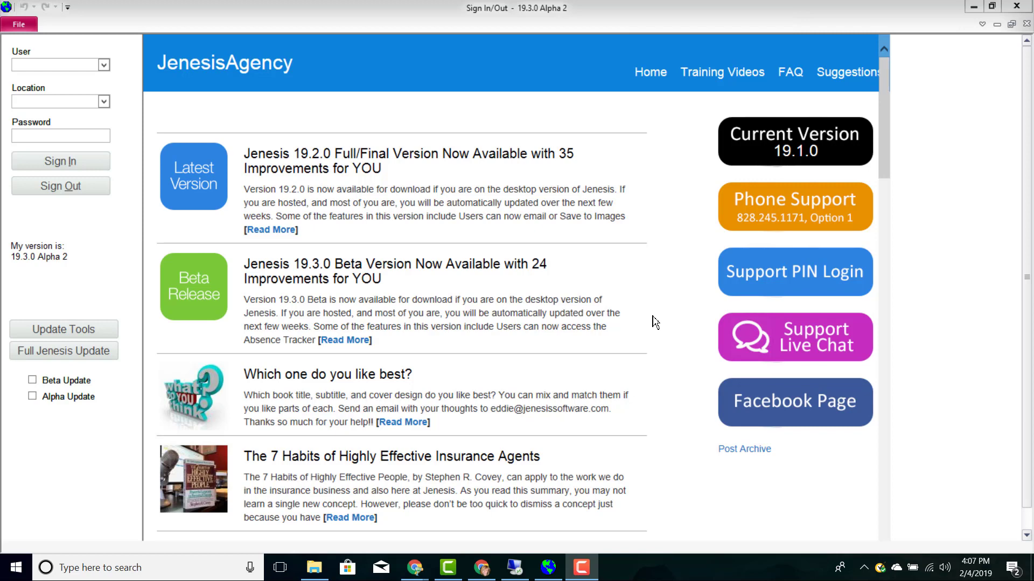
pyautogui.moveTo(552, 161)
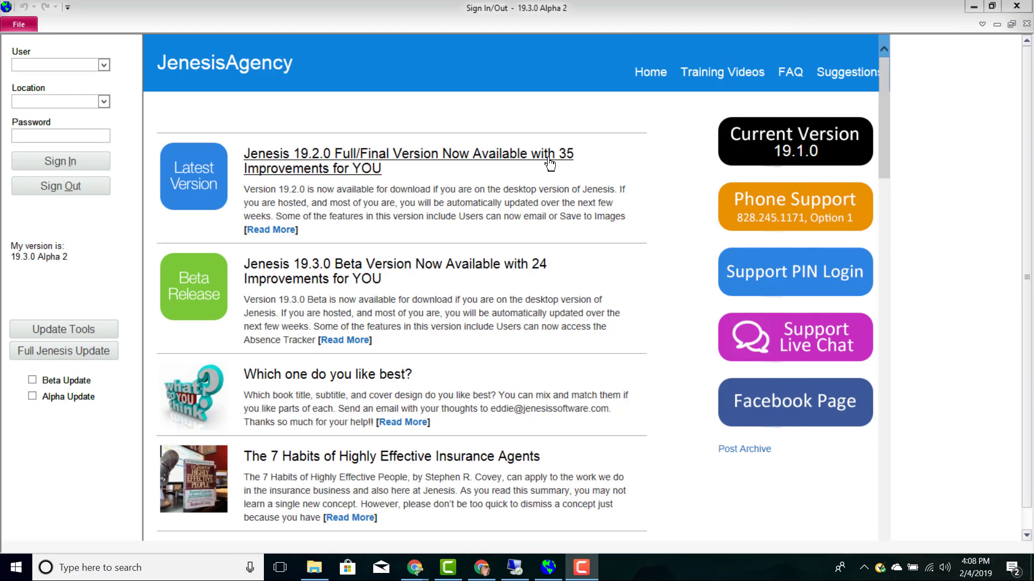
pyautogui.moveTo(658, 84)
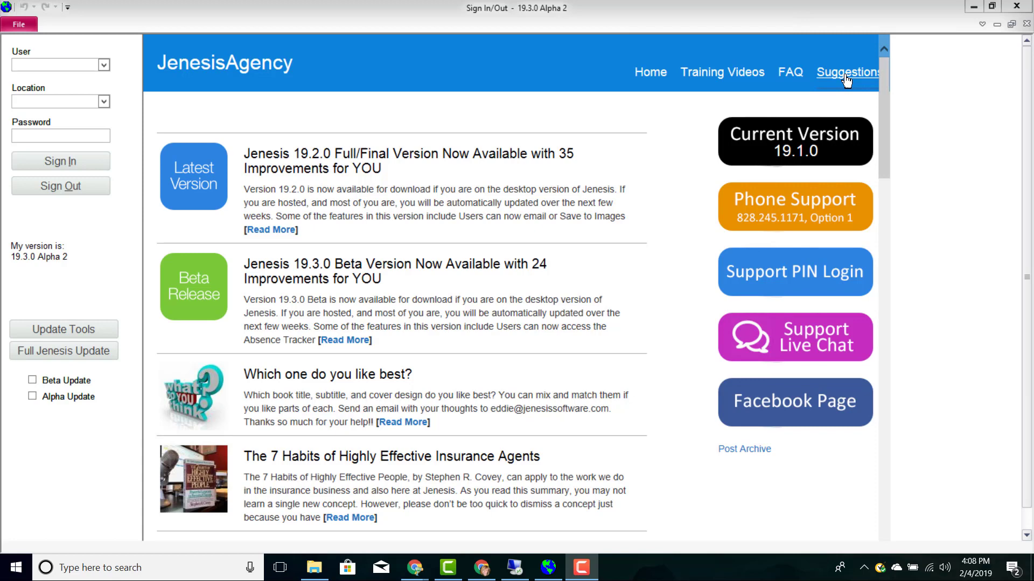
pyautogui.moveTo(795, 129)
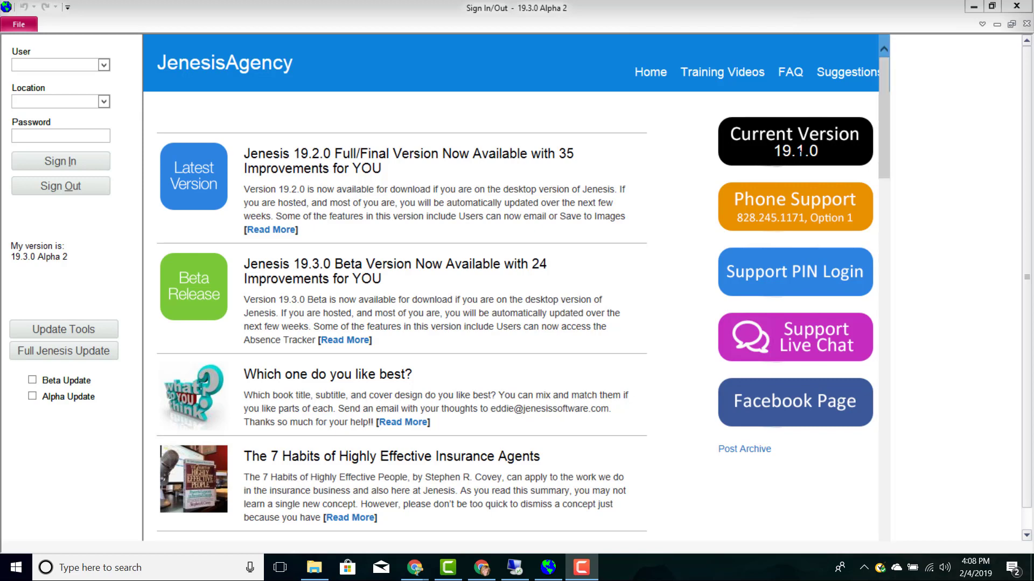
pyautogui.moveTo(728, 178)
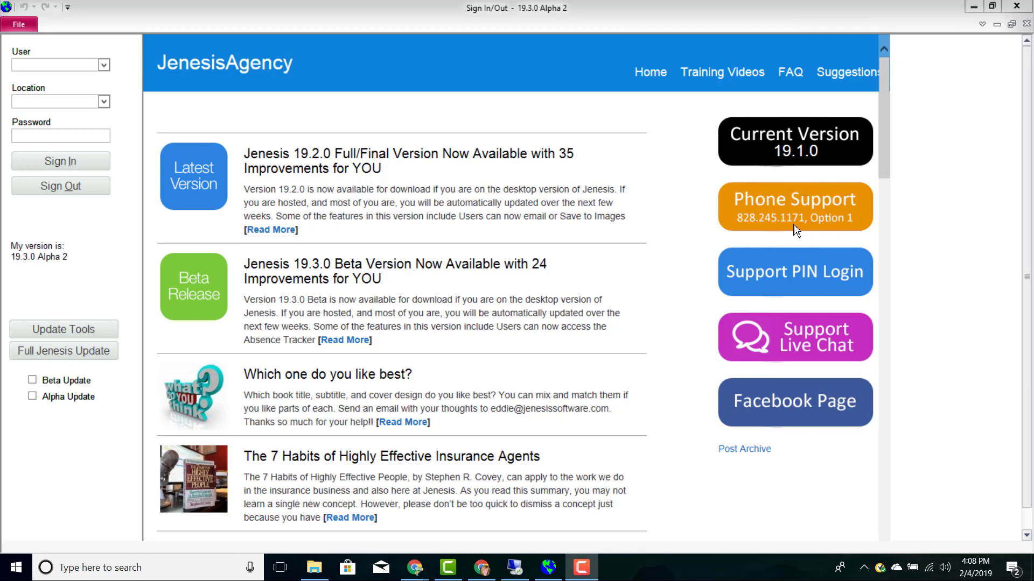
pyautogui.moveTo(688, 239)
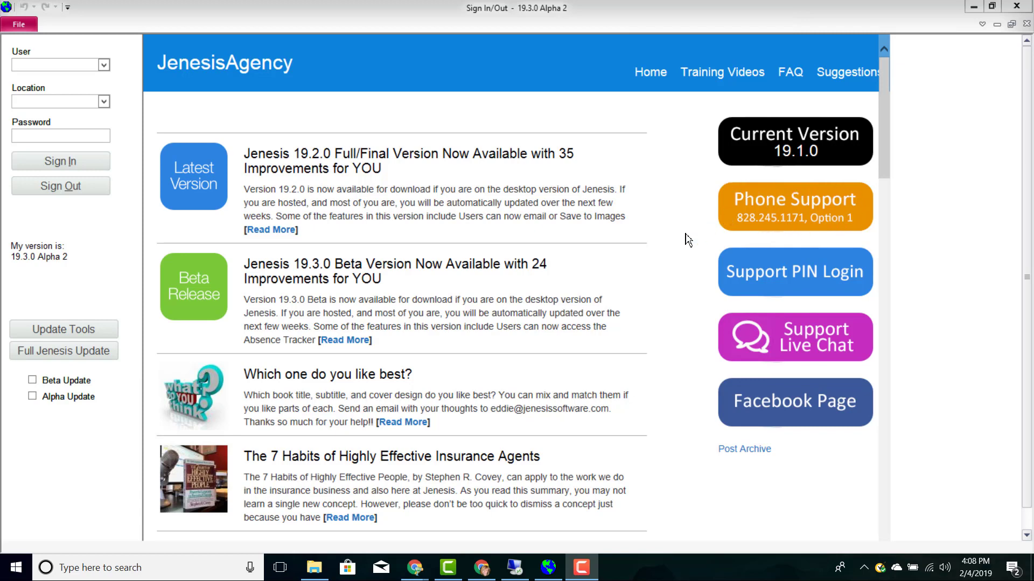
pyautogui.moveTo(762, 341)
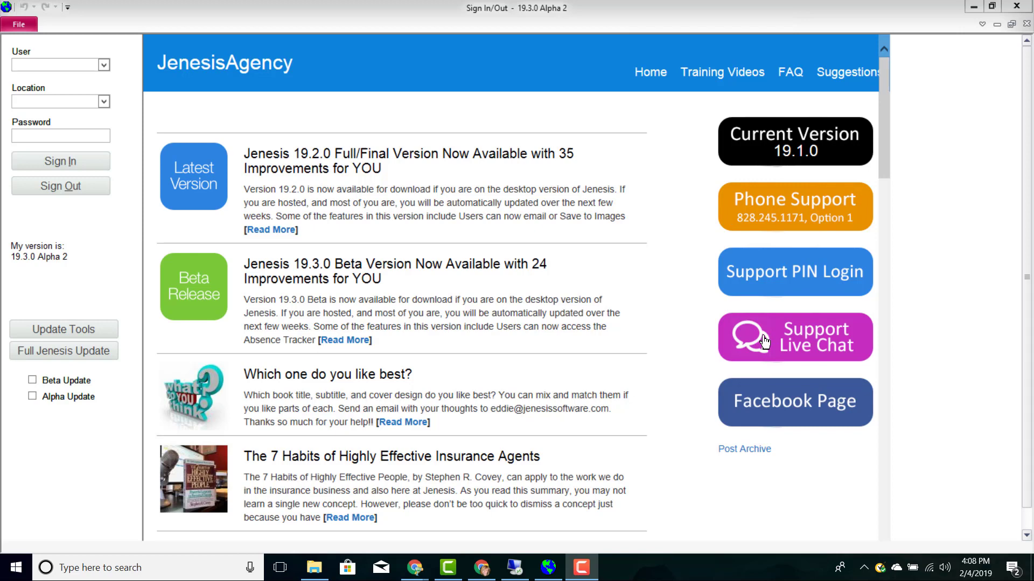
pyautogui.moveTo(735, 335)
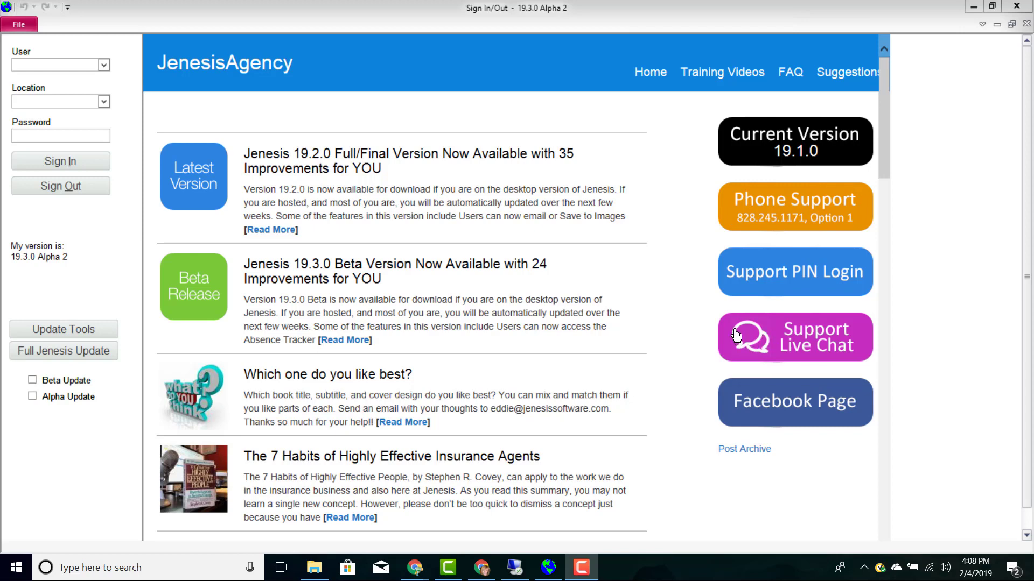
pyautogui.moveTo(616, 271)
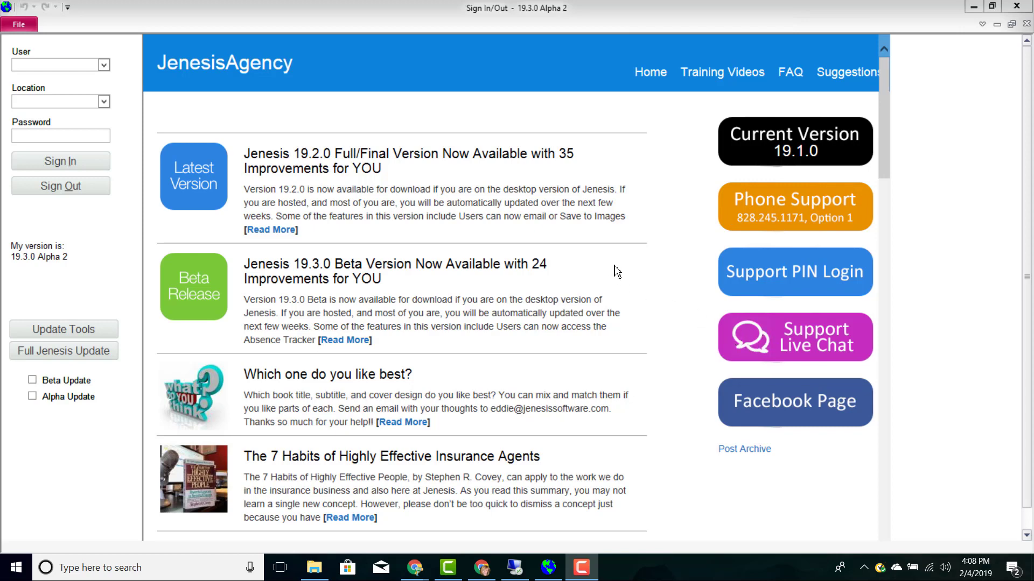